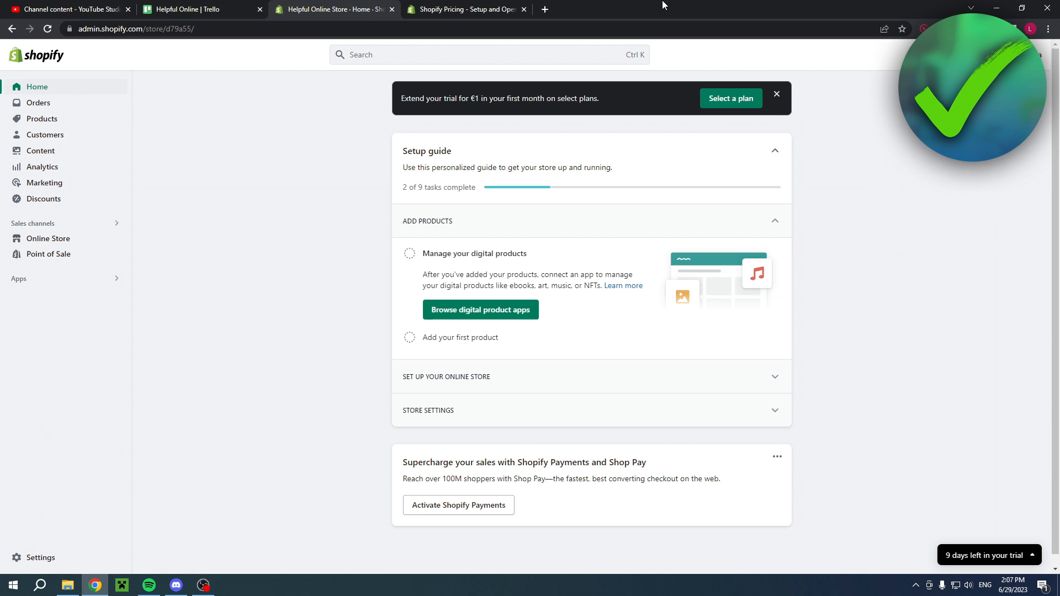
Review the Shopify pricing page, highlighting the Start for free headline and €1/month offer.
left_click(463, 9)
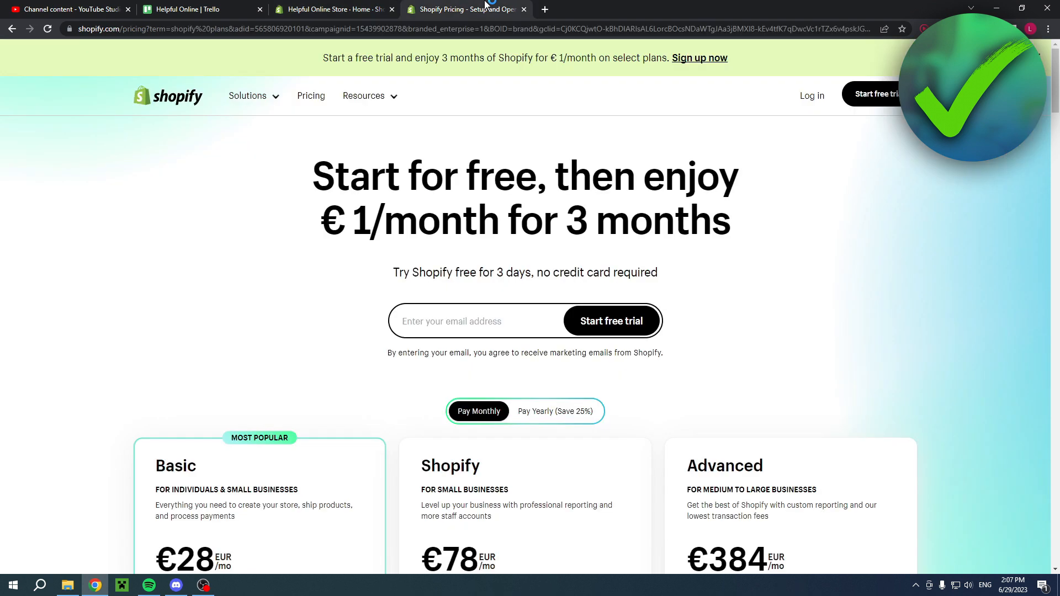
left_click_drag(313, 176, 514, 175)
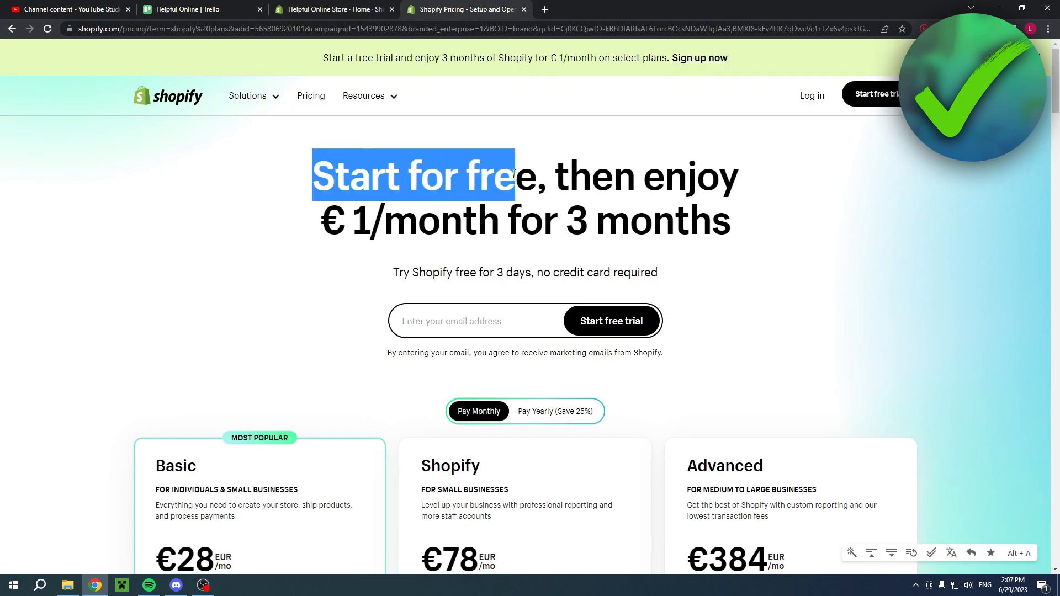
left_click_drag(322, 220, 497, 220)
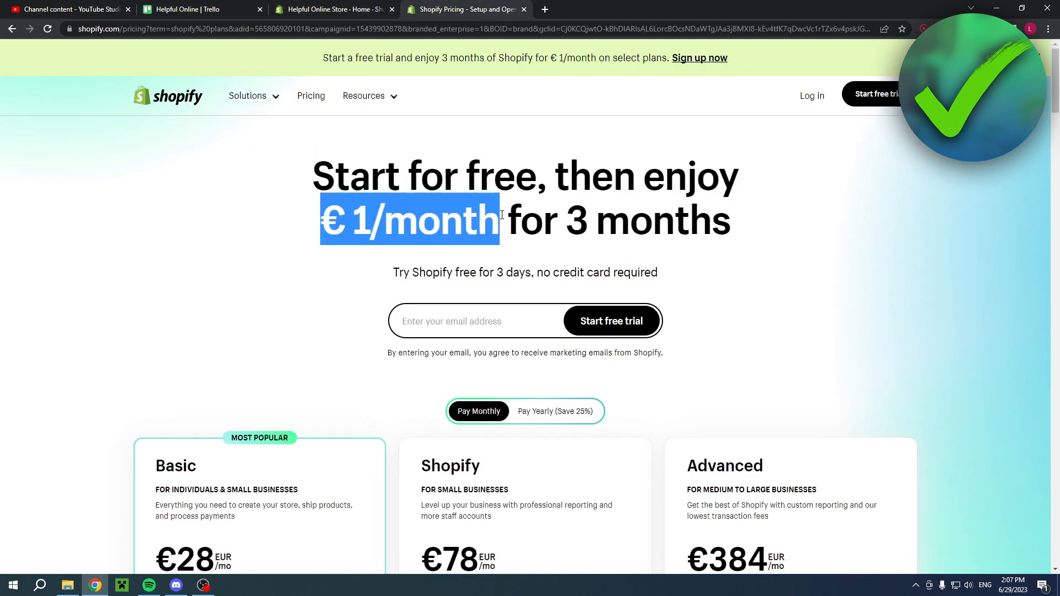
left_click_drag(497, 220, 729, 219)
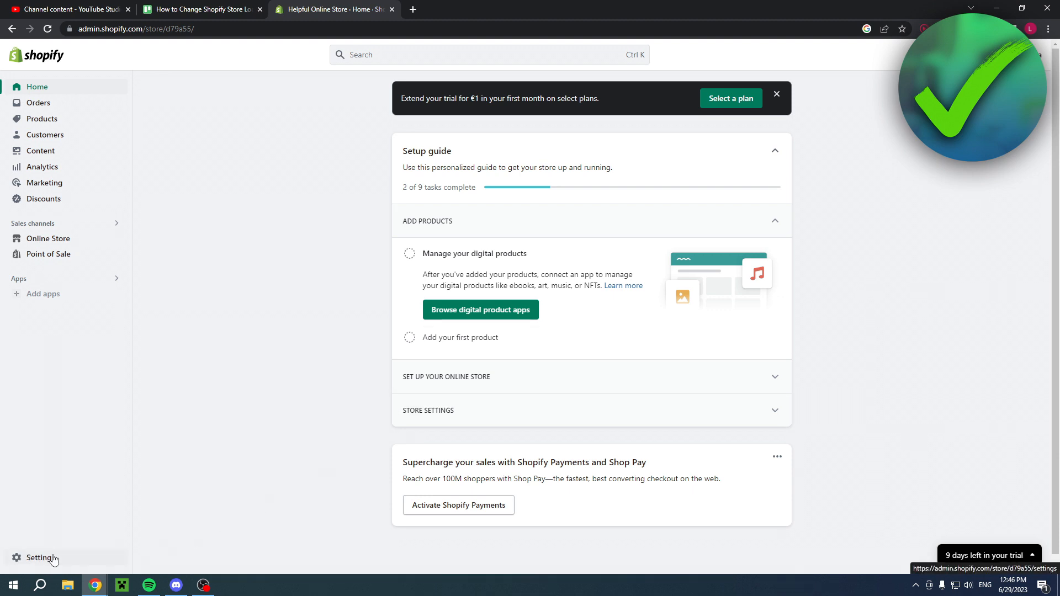
Open Settings from the admin sidebar and choose Locations.
left_click(38, 557)
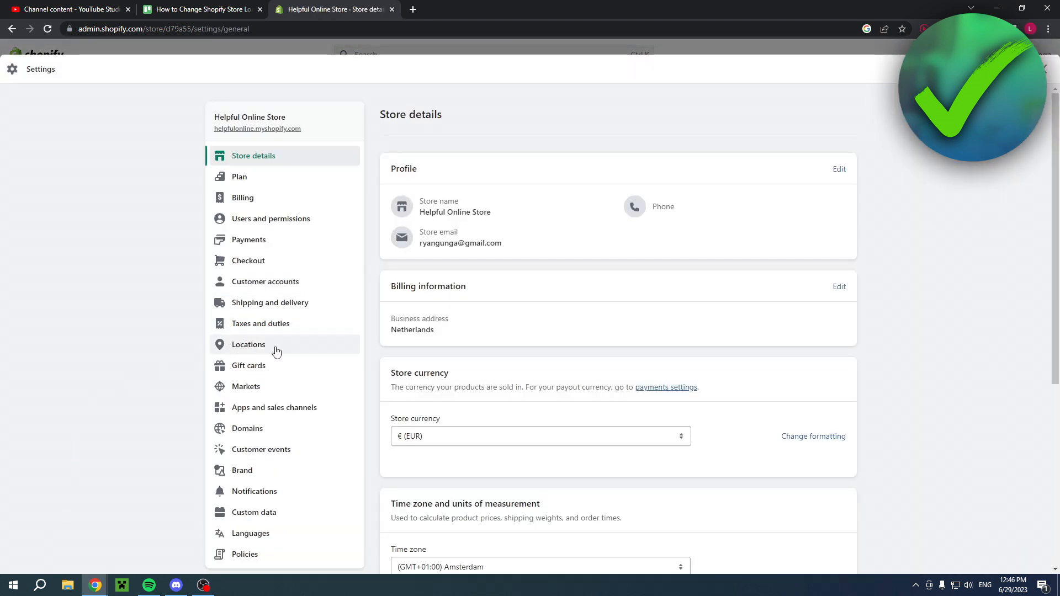
left_click(248, 344)
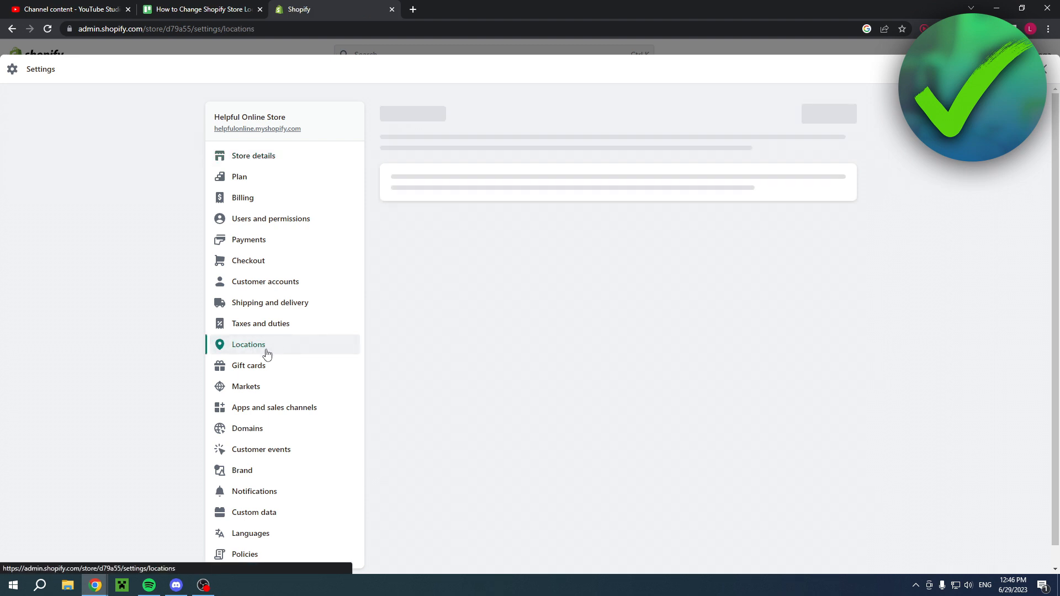
left_click(248, 344)
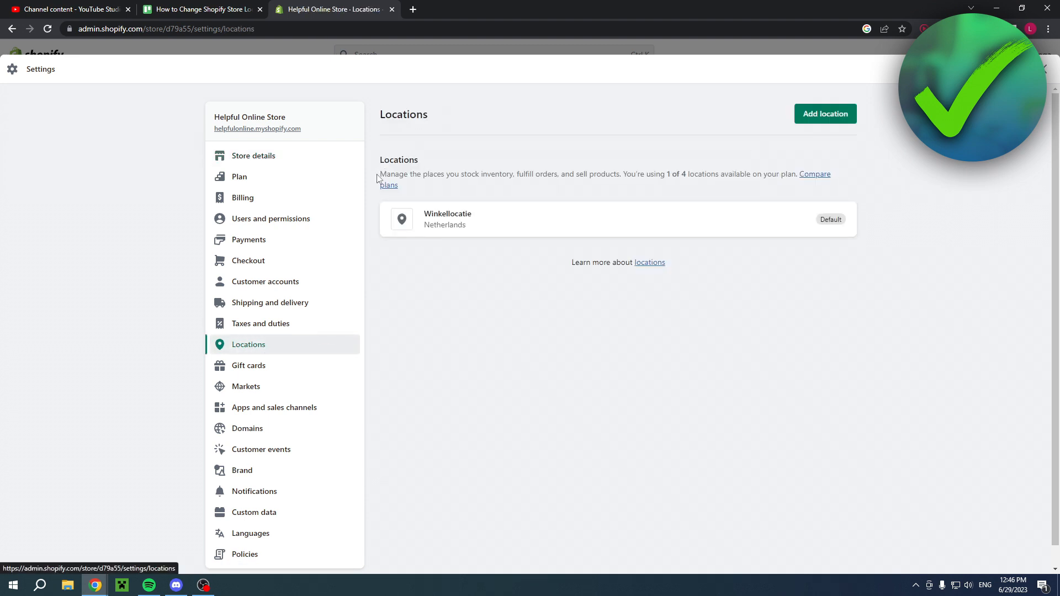
left_click_drag(379, 174, 533, 174)
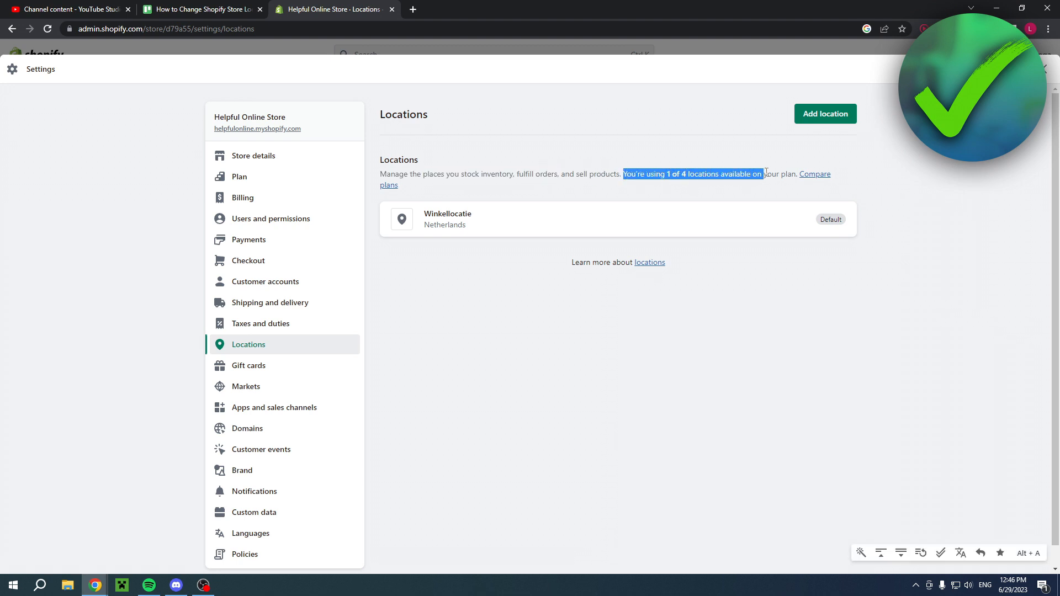
left_click(773, 321)
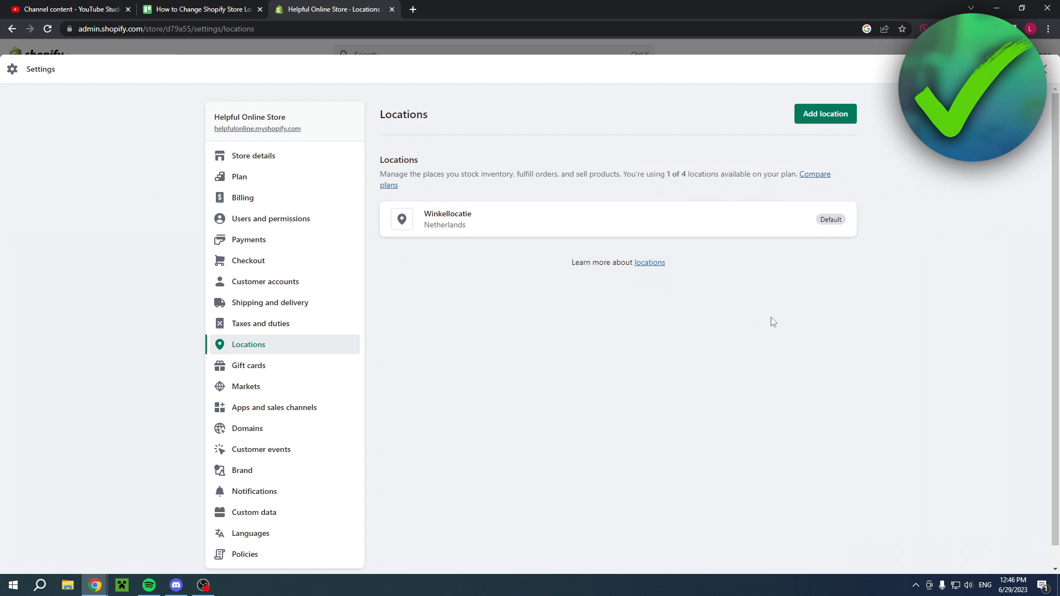
mouse_move(521, 221)
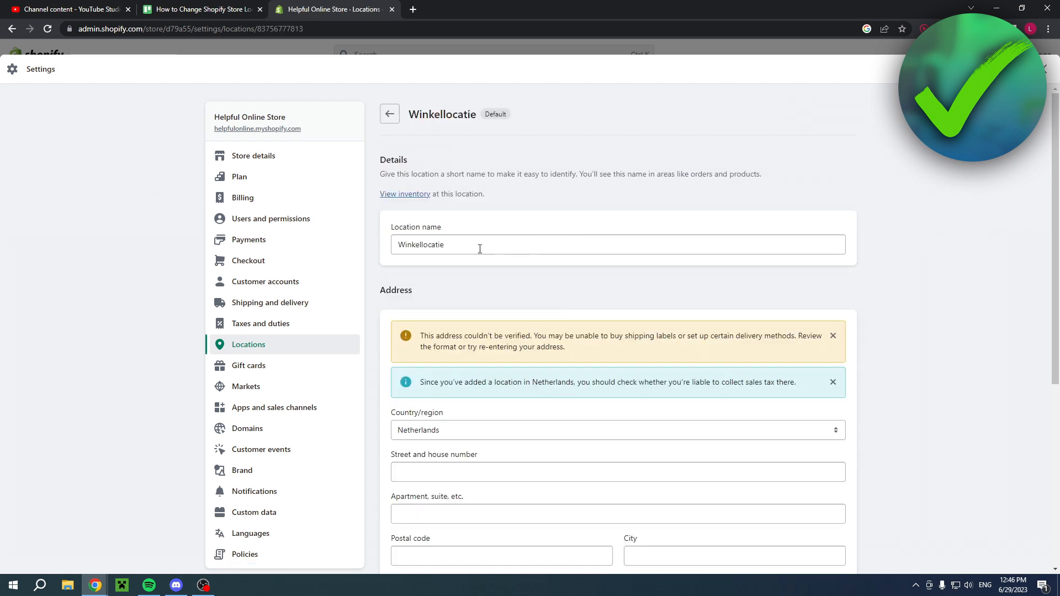
scroll("down", 3)
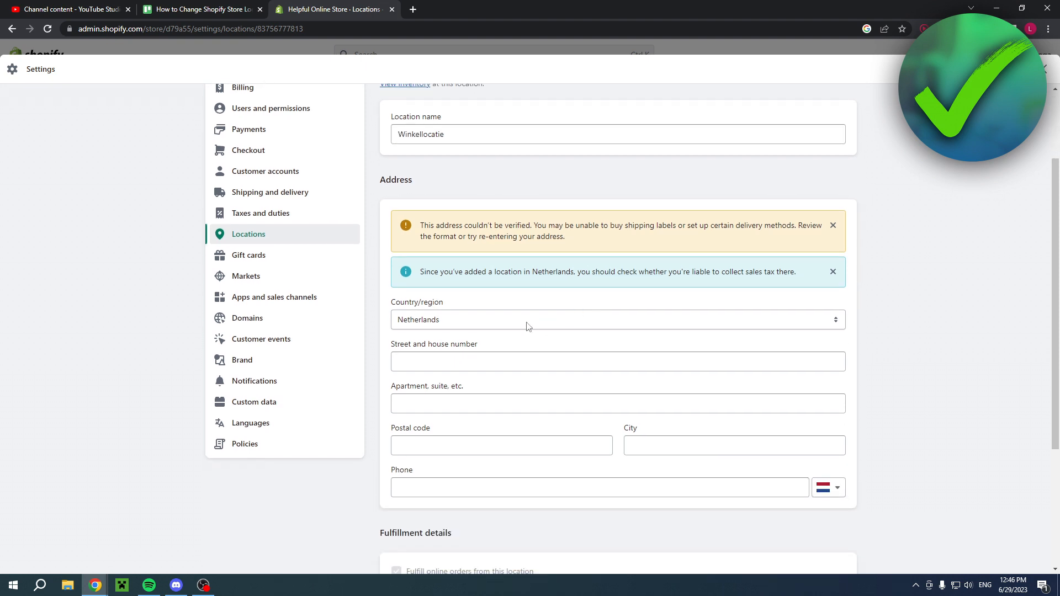
left_click(617, 319)
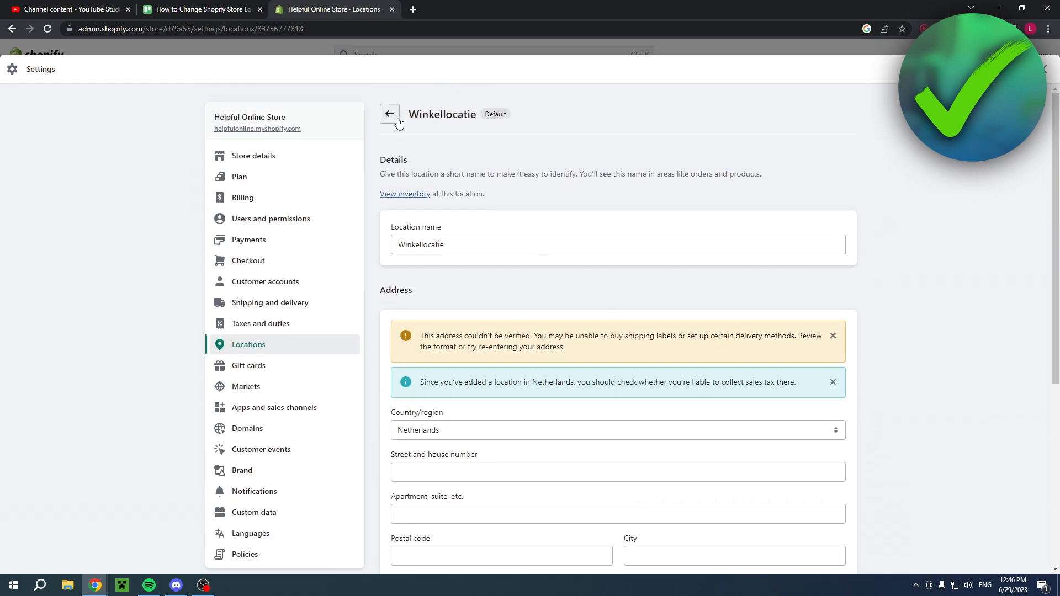
left_click(389, 114)
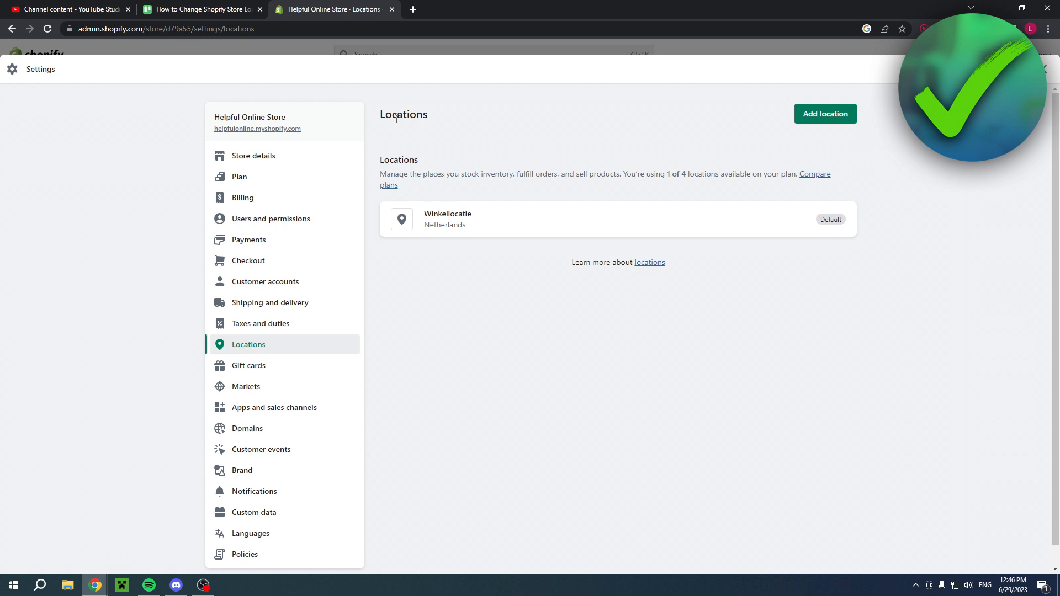
Add location 'sdfasdf' with country Malta, save, and return to Locations.
left_click(825, 114)
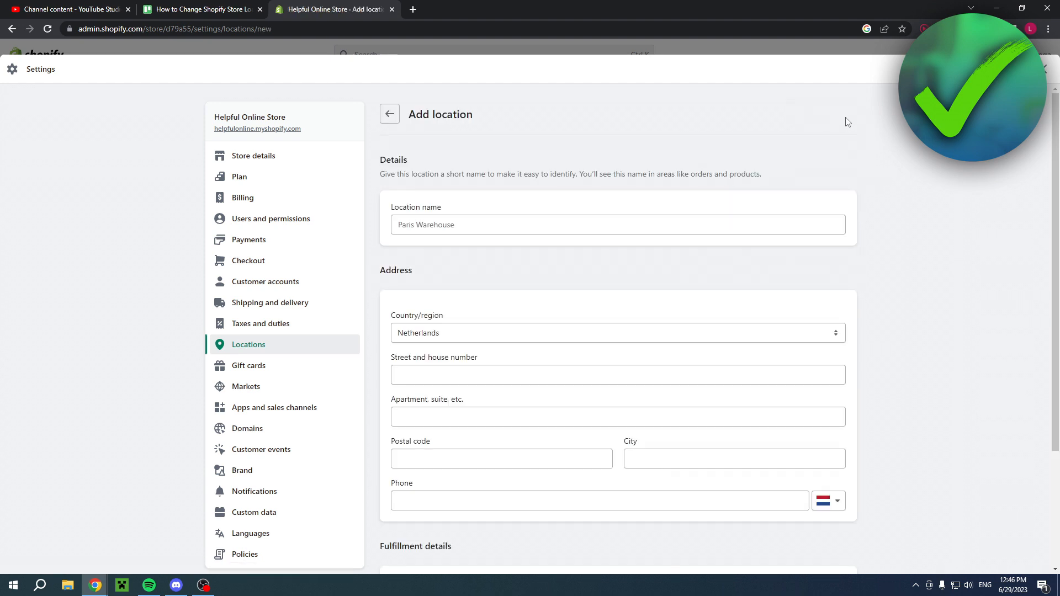
mouse_move(746, 188)
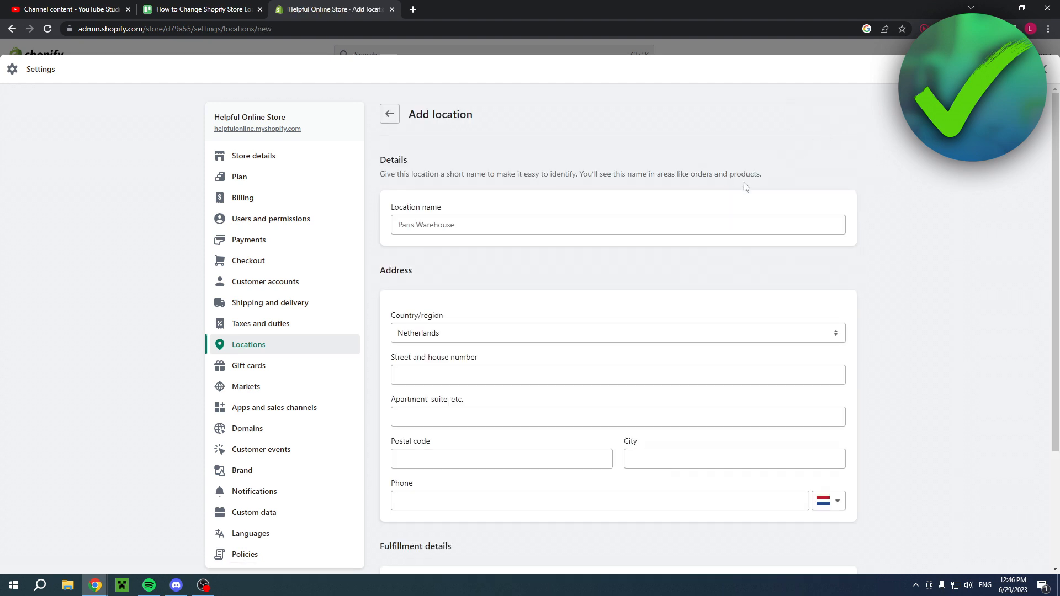
left_click(617, 333)
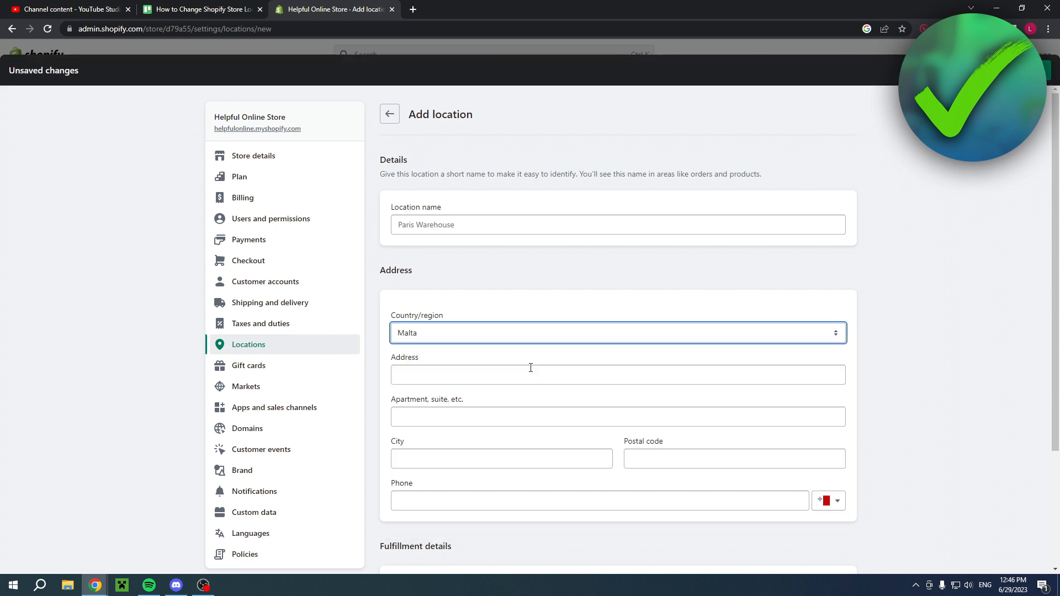
scroll("down", 3)
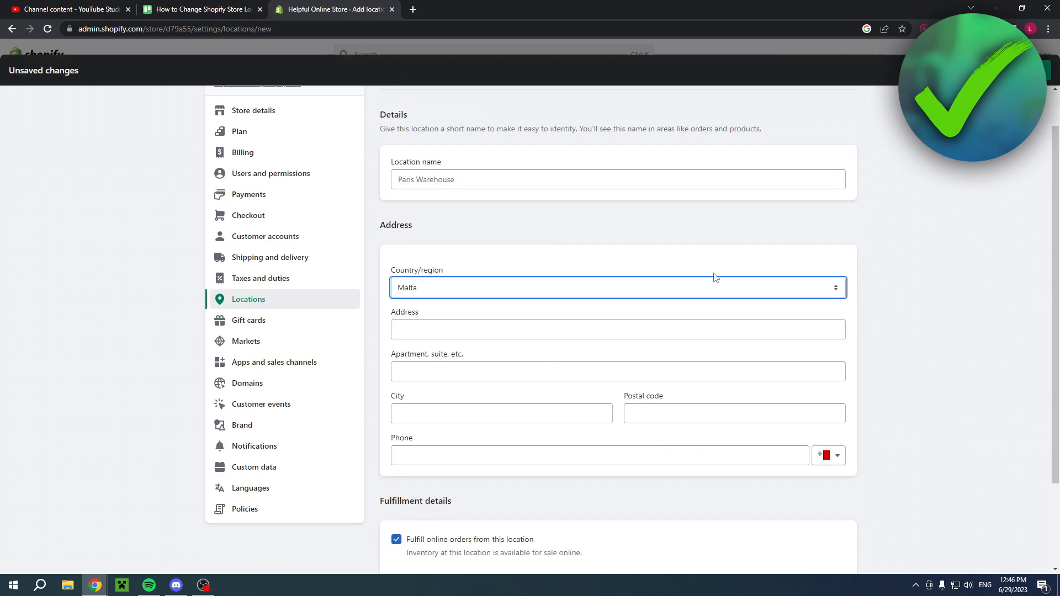
scroll("down", 3)
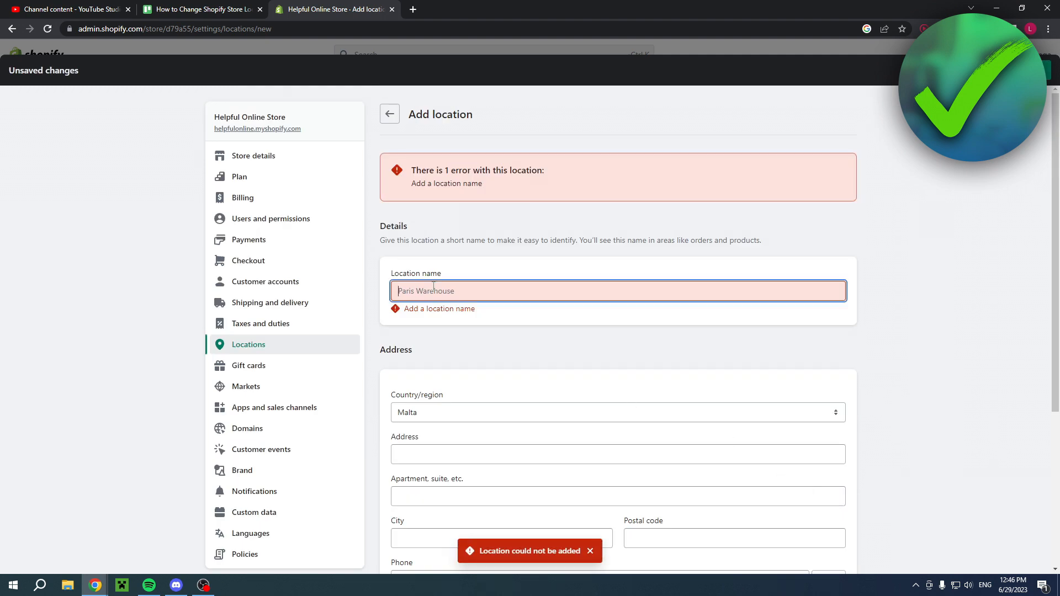
scroll("down", 3)
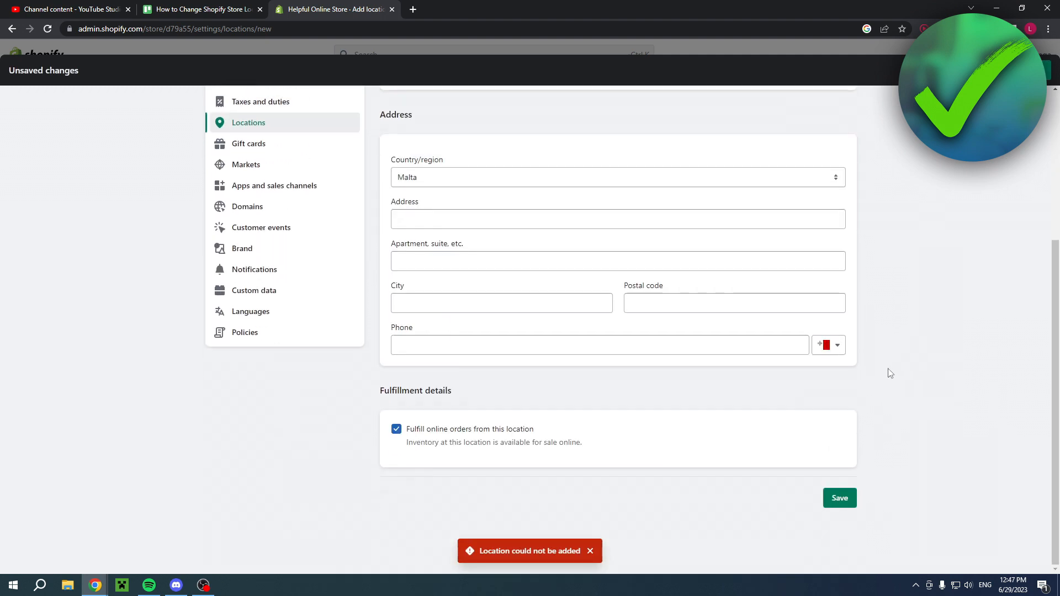
left_click(839, 497)
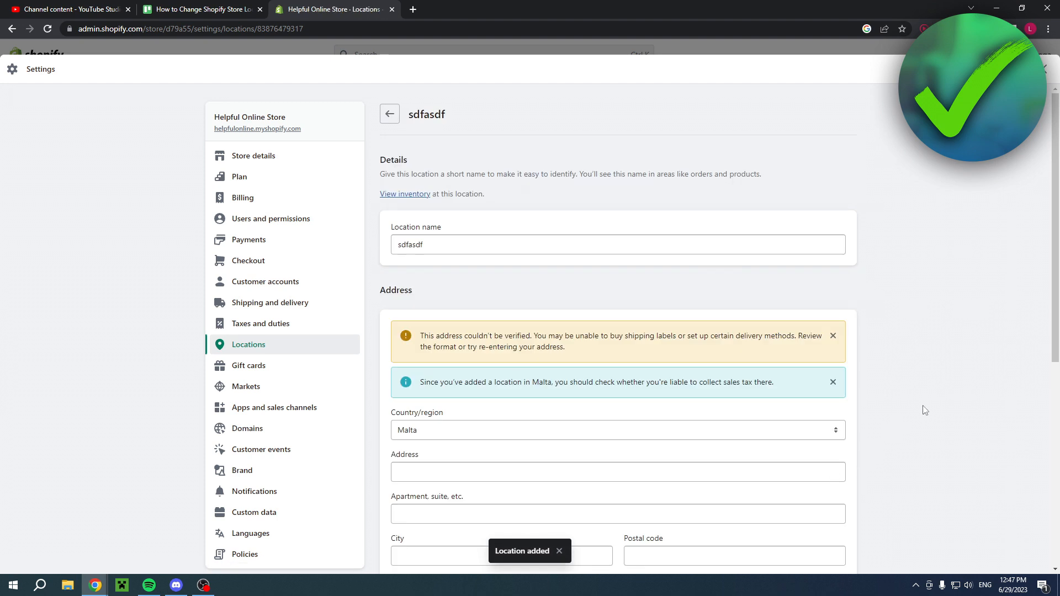
left_click(390, 114)
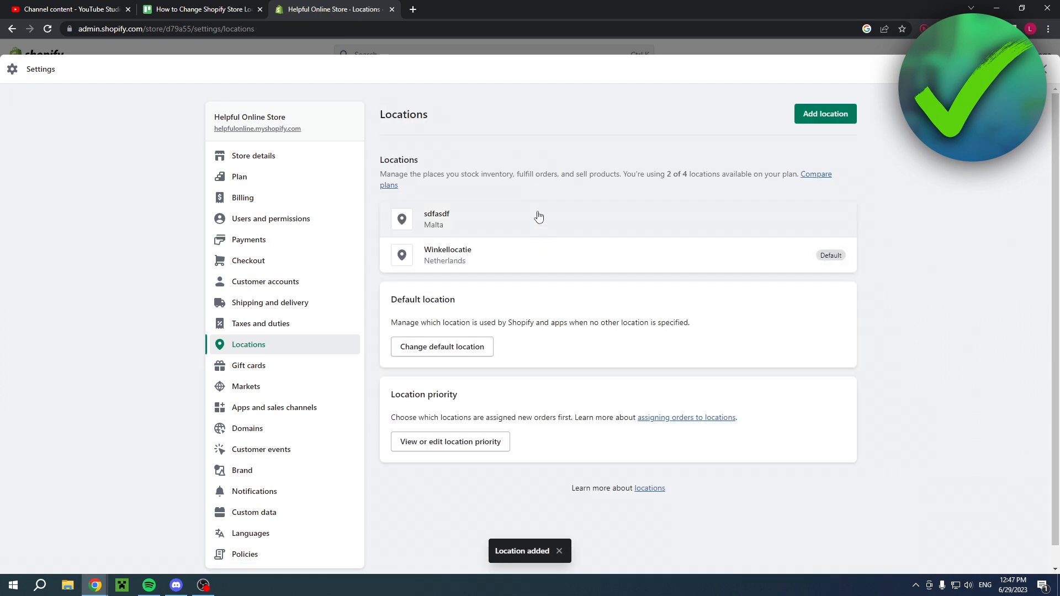
mouse_move(500, 451)
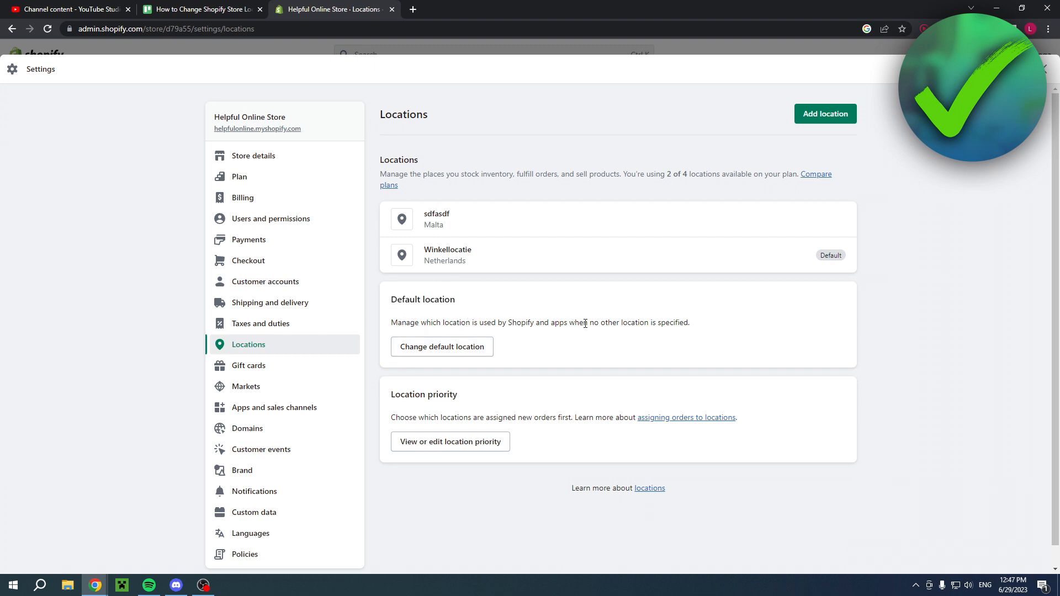
mouse_move(843, 338)
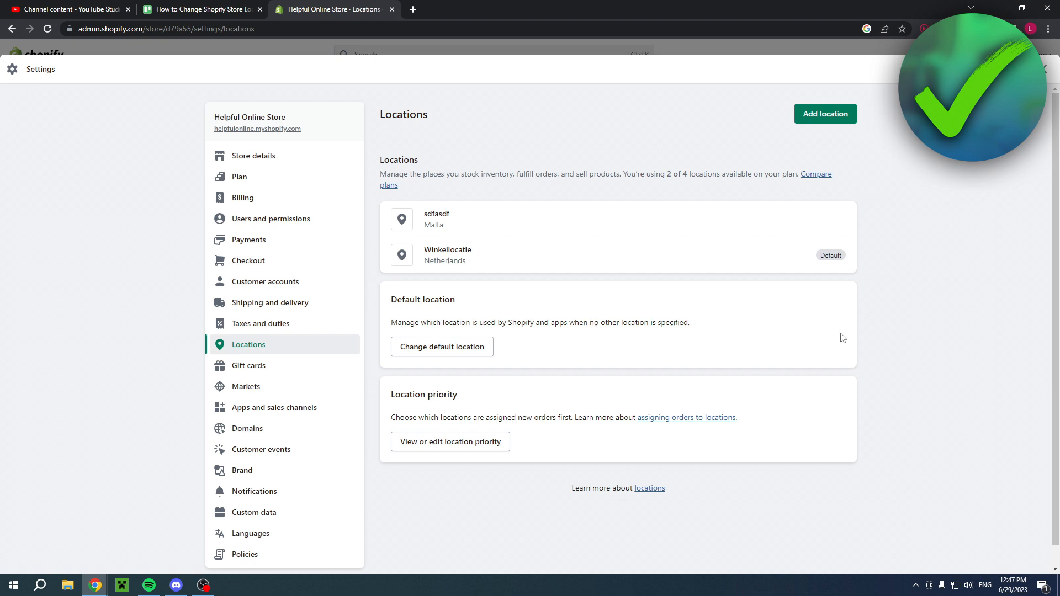
Open the Change default location dialog under Default location.
left_click(442, 347)
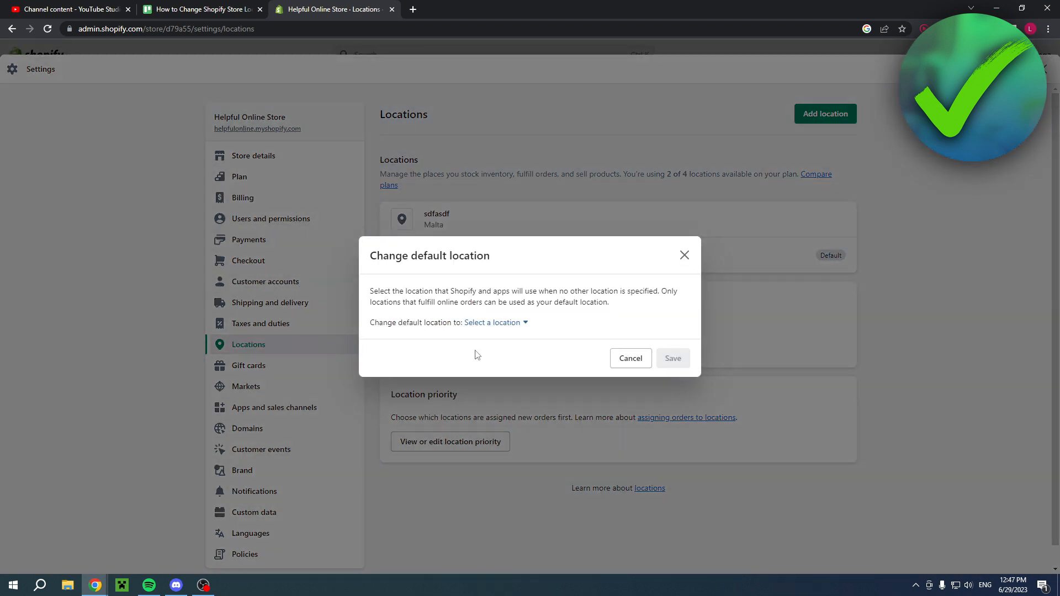
Select Winkellocatie in the location dropdown and save it as default.
left_click(494, 322)
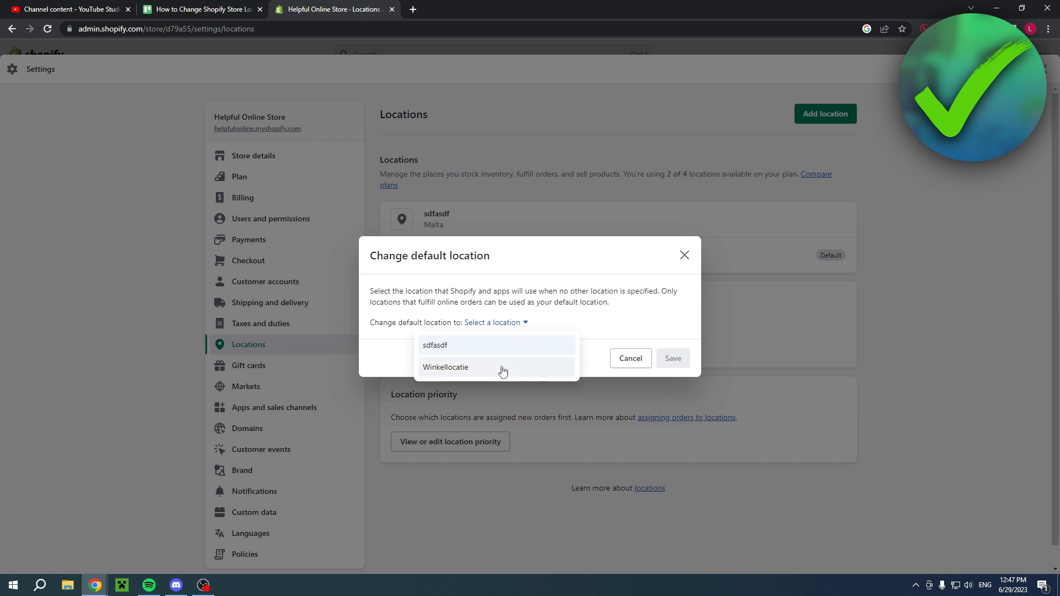
left_click(446, 367)
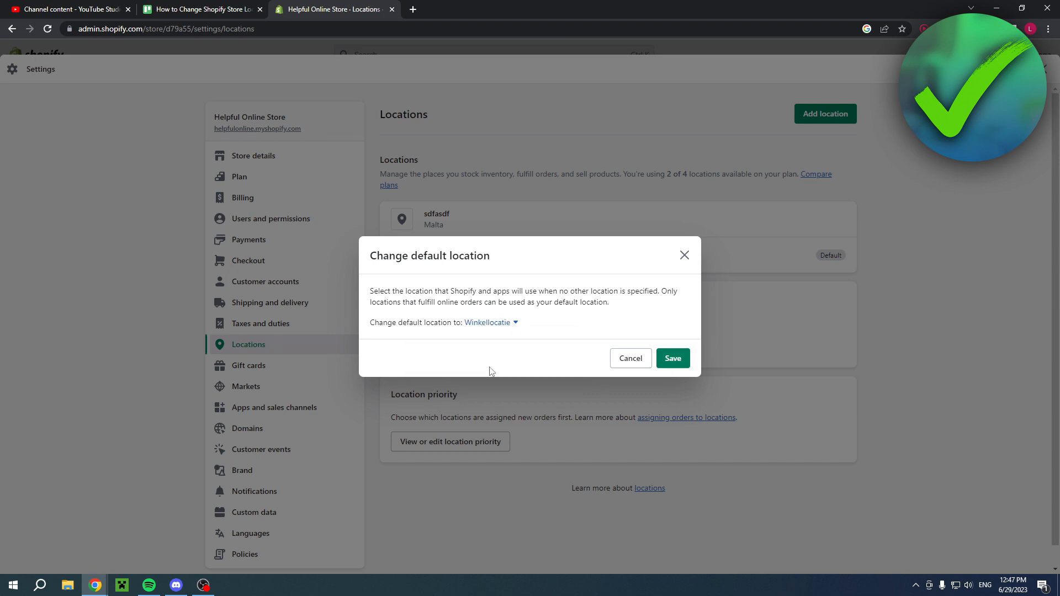
left_click(672, 358)
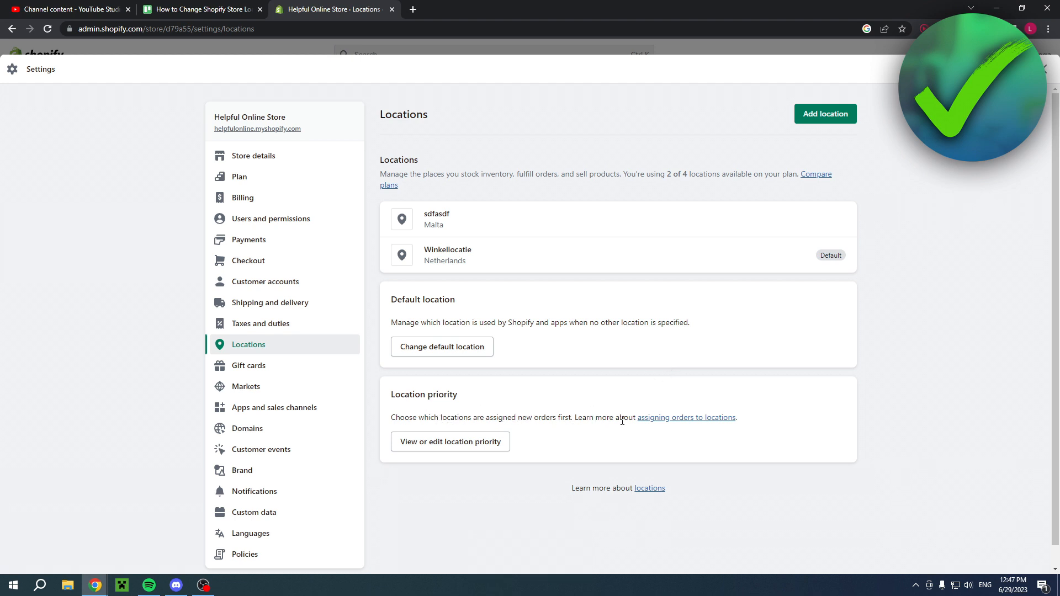
left_click(686, 417)
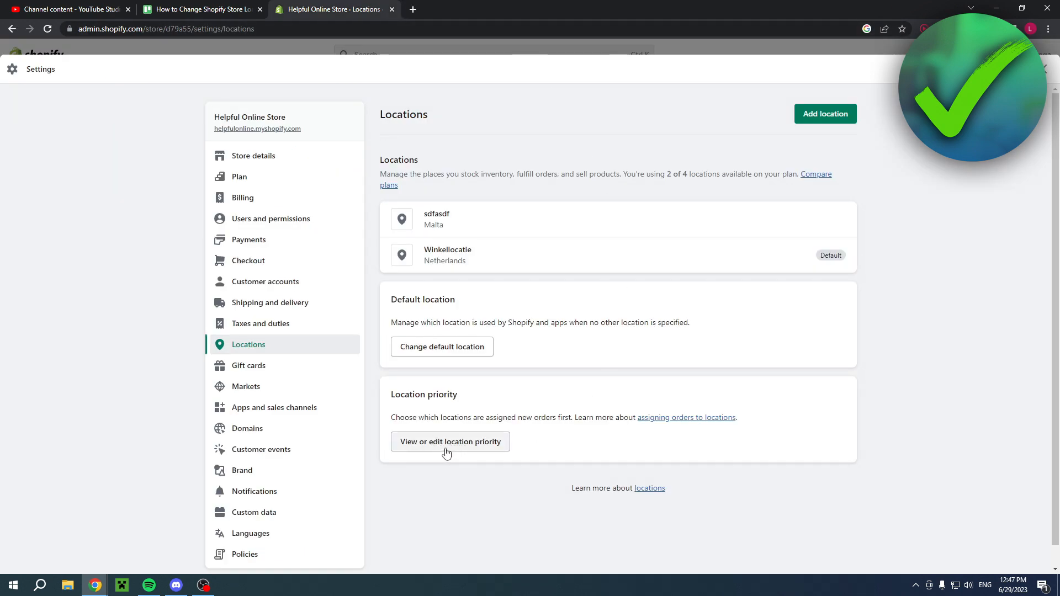
Reorder location priority so Winkellocatie is first and sdfasdf second, then save.
left_click(450, 442)
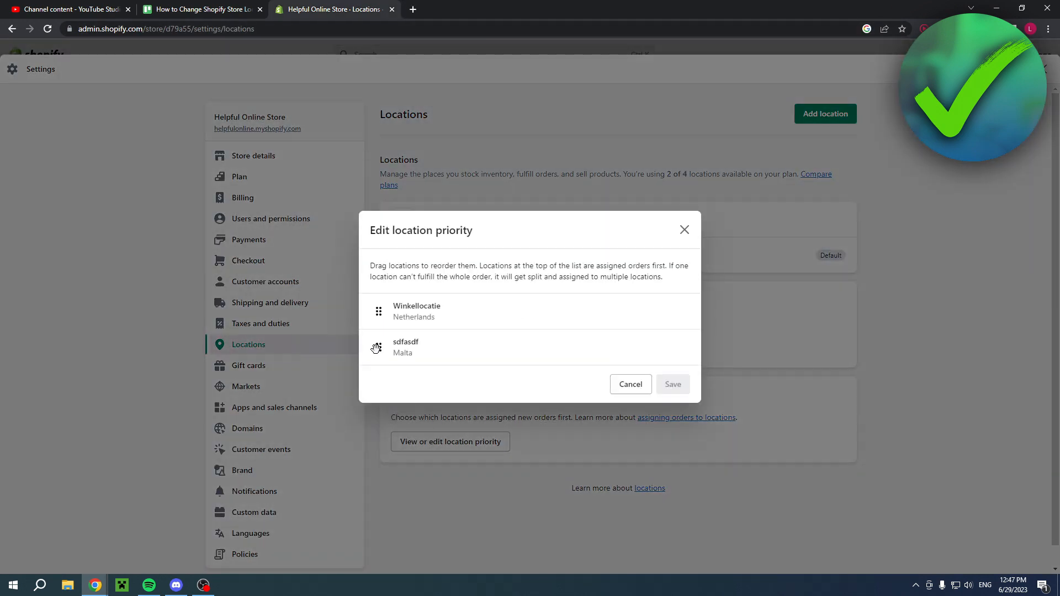
left_click_drag(375, 348, 376, 305)
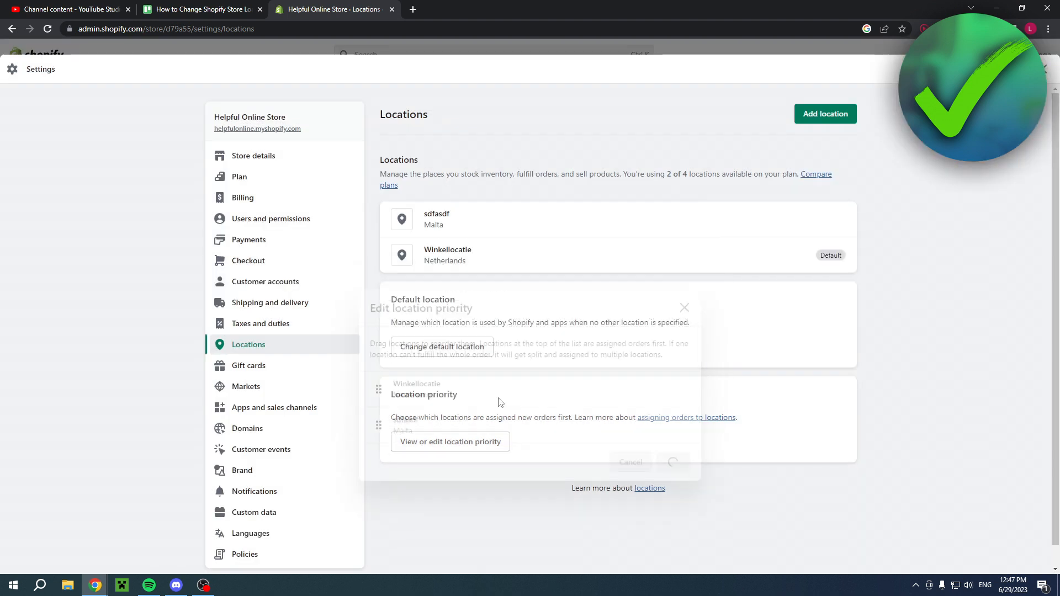
left_click(672, 463)
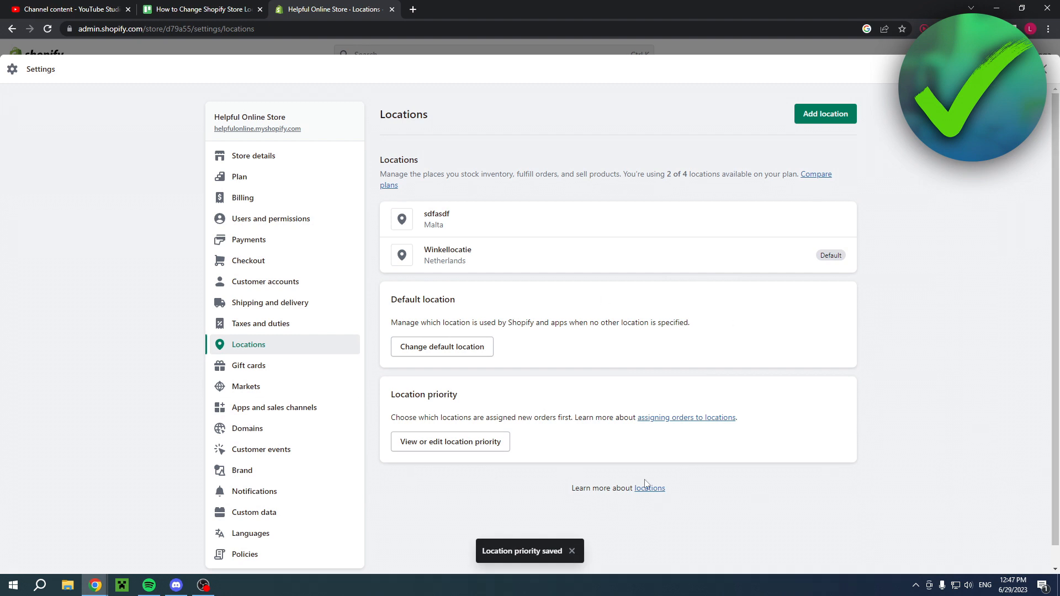